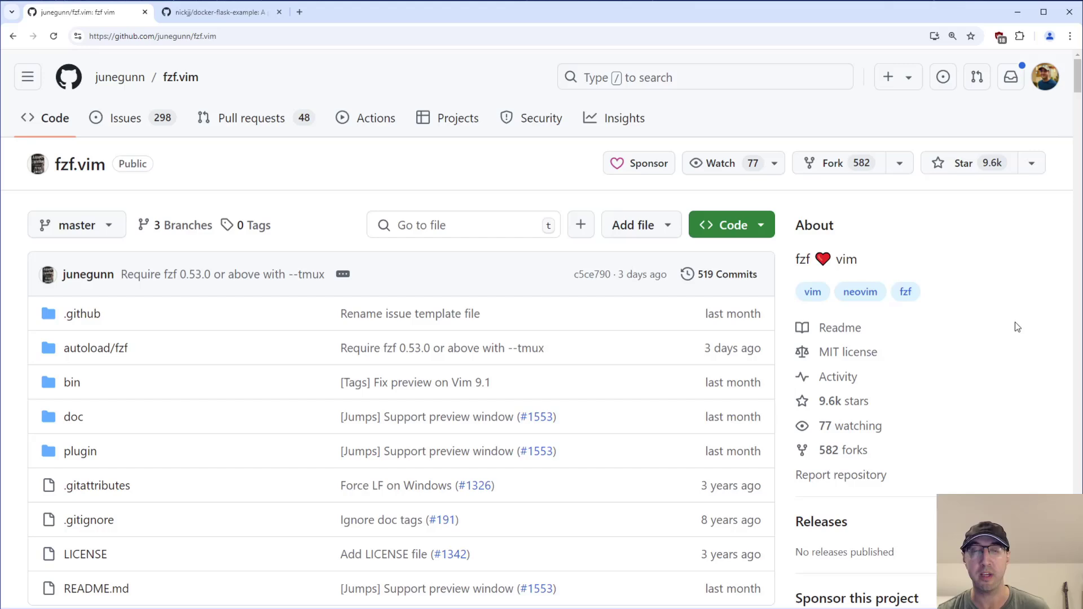
{"action": "mouse_move", "coordinate": [348, 194]}
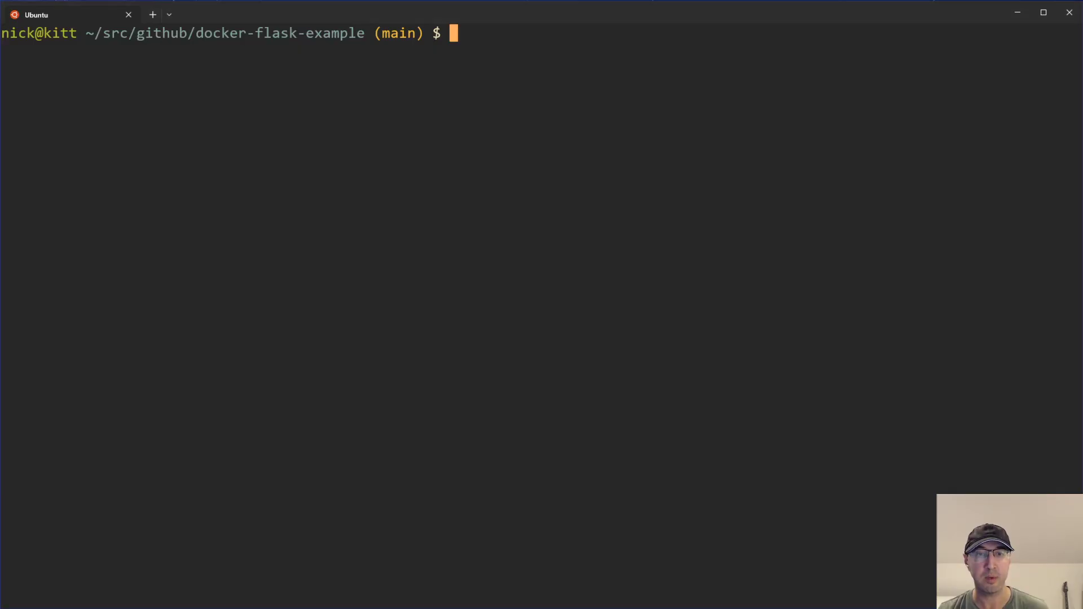
Launch Vim on the project folder and filter the fuzzy finder to the views.py matches
{"action": "type", "text": "vim ."}
{"action": "type", "text": "views"}
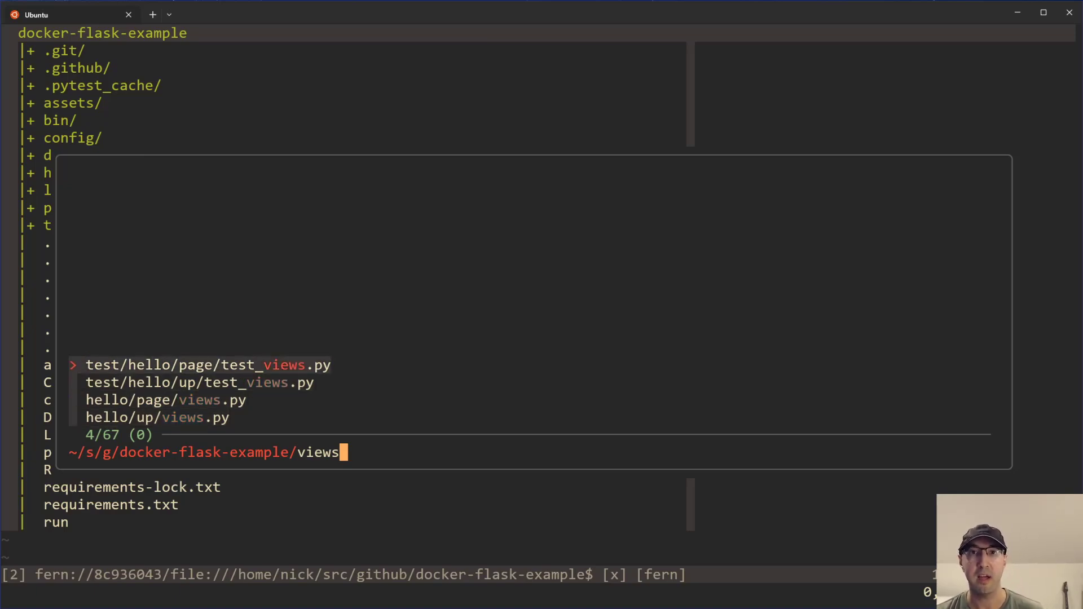
Mark the views.py files in FZF and show them stacked in horizontal splits
{"action": "key", "text": "Down"}
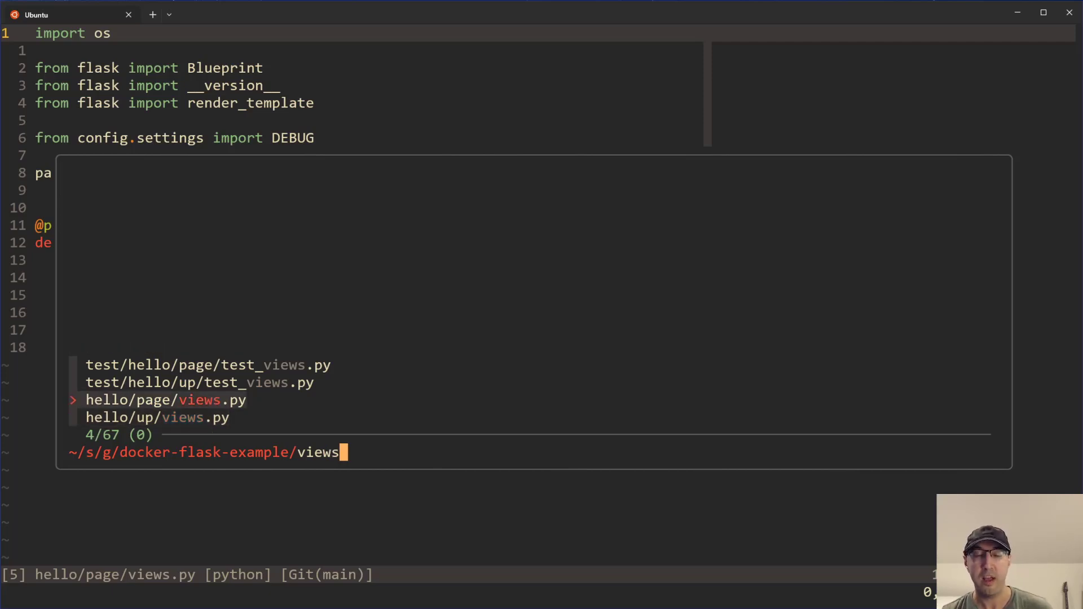
{"action": "key", "text": "Down"}
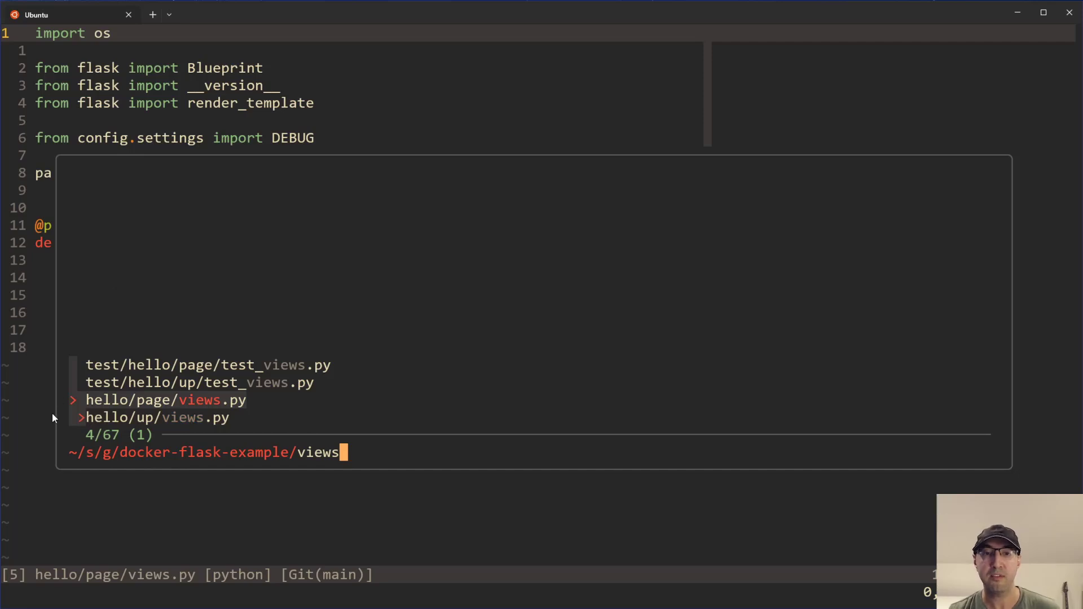
{"action": "mouse_move", "coordinate": [82, 426]}
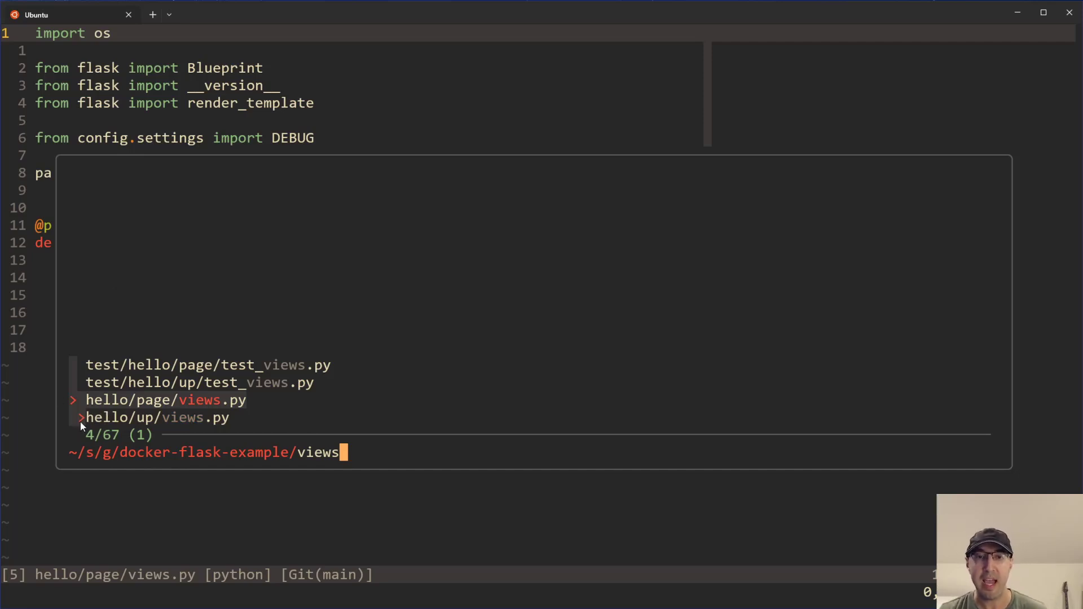
{"action": "mouse_move", "coordinate": [143, 433]}
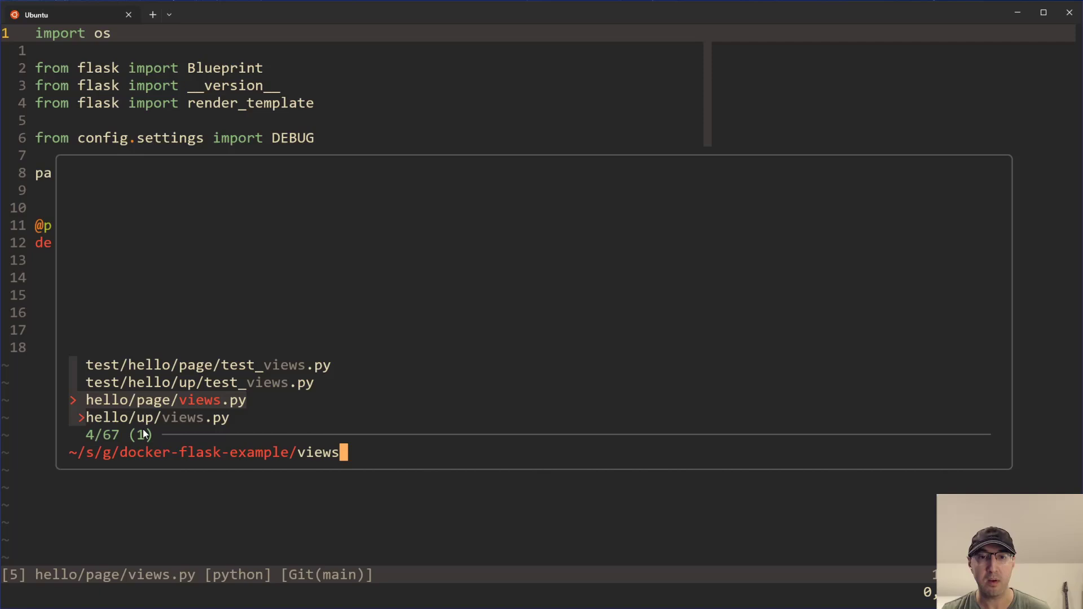
{"action": "mouse_move", "coordinate": [531, 373]}
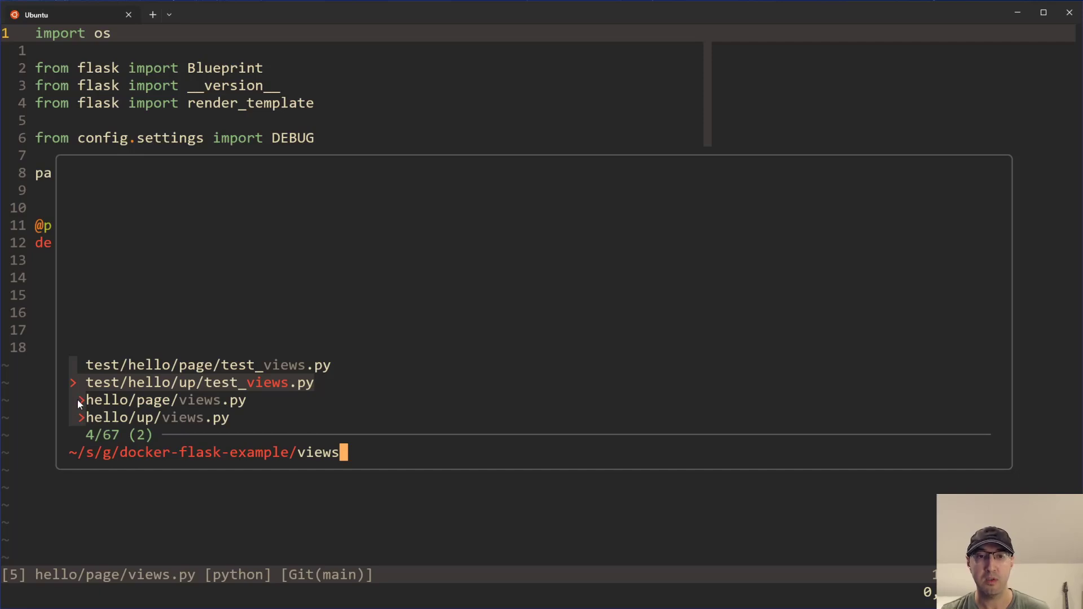
{"action": "mouse_move", "coordinate": [579, 377]}
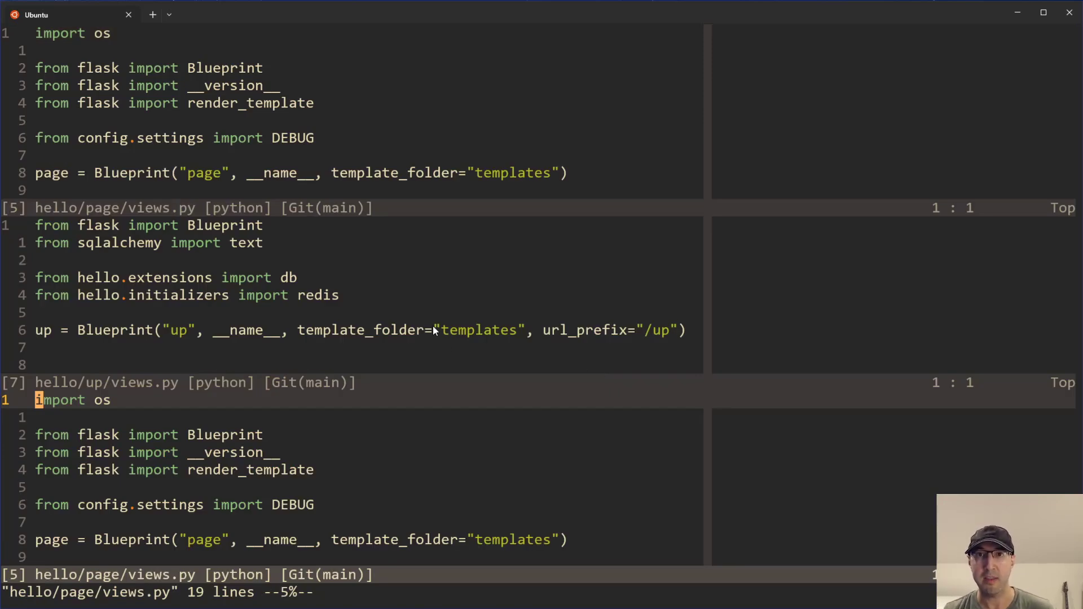
{"action": "mouse_move", "coordinate": [156, 317]}
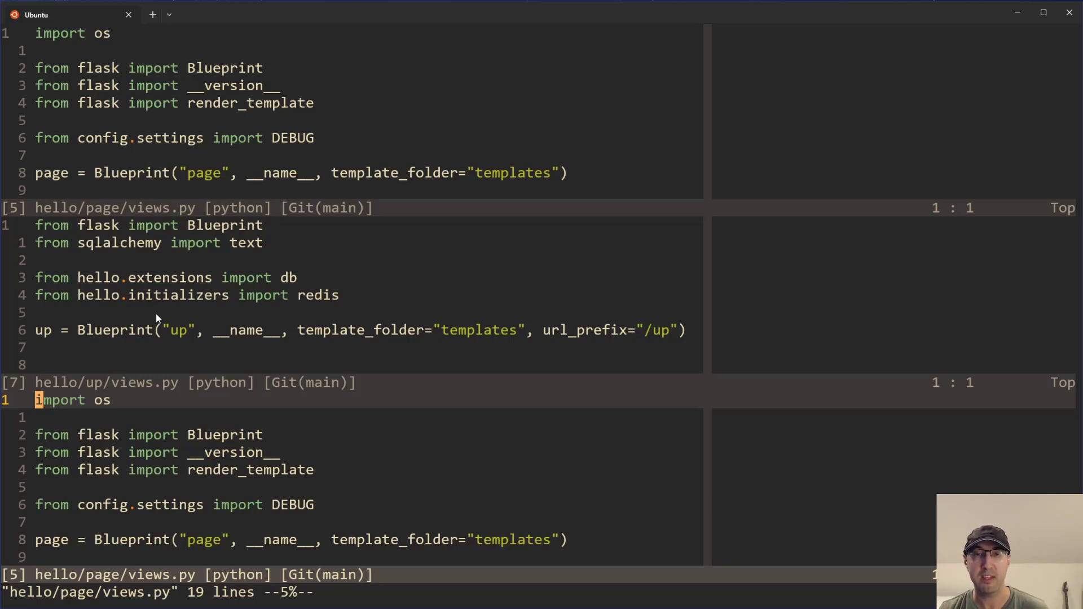
{"action": "mouse_move", "coordinate": [228, 317]}
{"action": "type", "text": "vim ."}
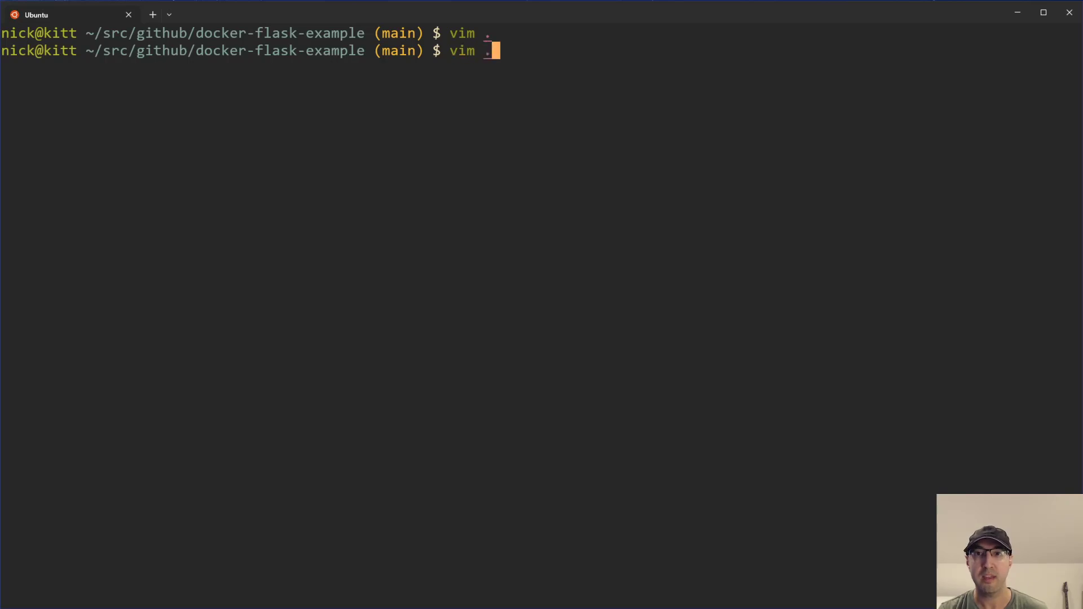
Relaunch Vim and show both marked views.py files side by side in vertical splits
{"action": "key", "text": "Return"}
{"action": "type", "text": "views"}
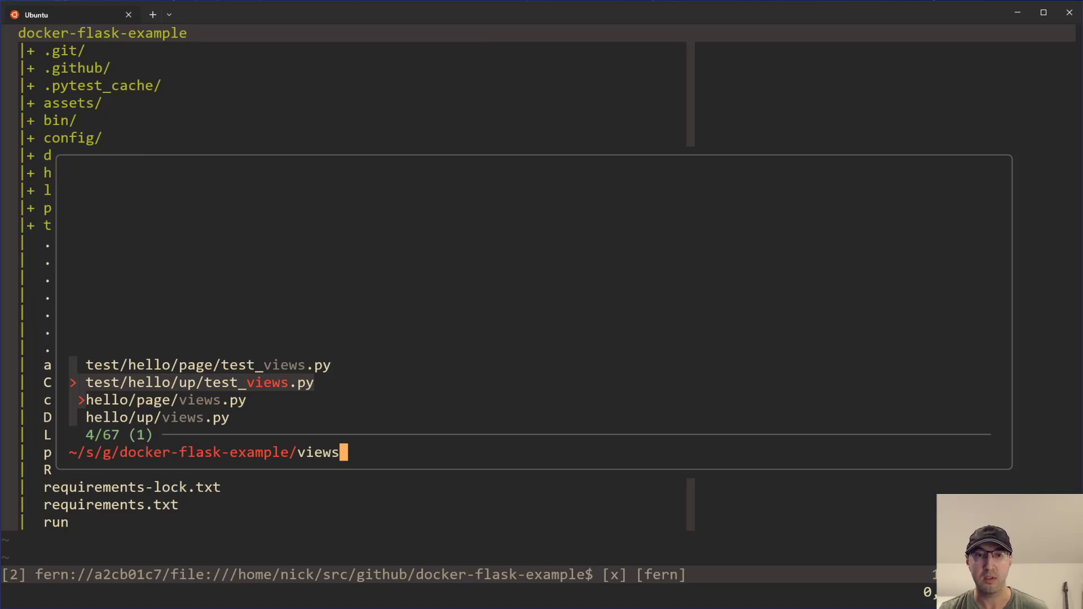
{"action": "key", "text": "Return"}
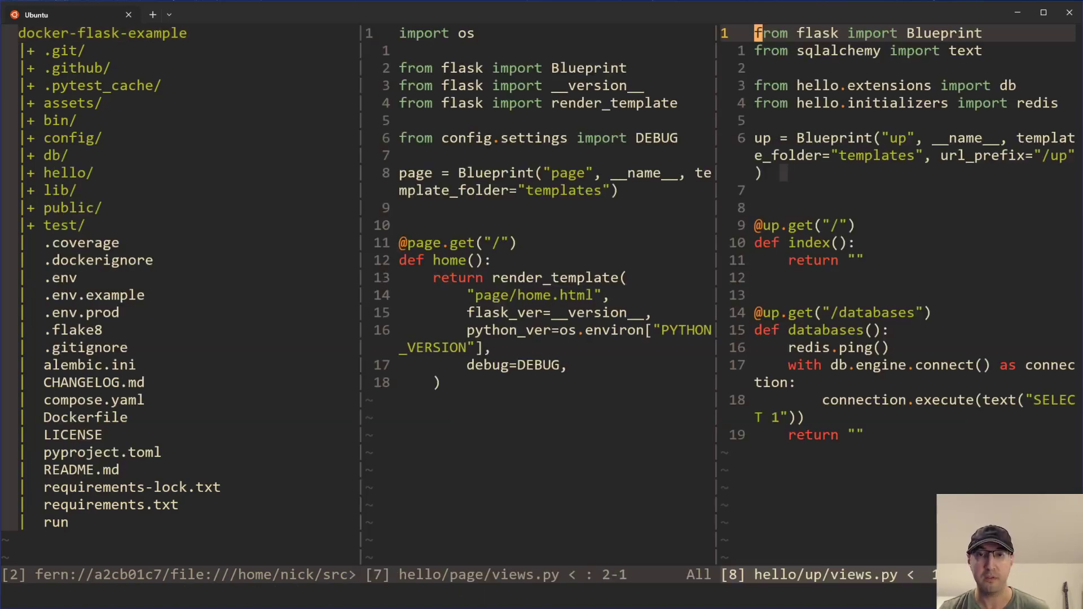
{"action": "mouse_move", "coordinate": [418, 226]}
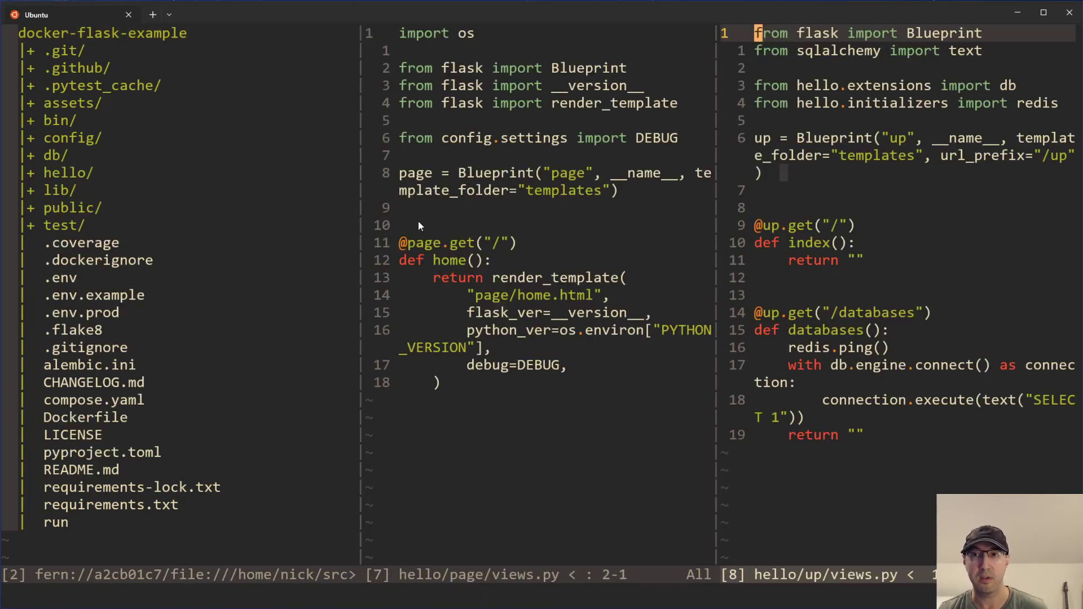
{"action": "mouse_move", "coordinate": [945, 337]}
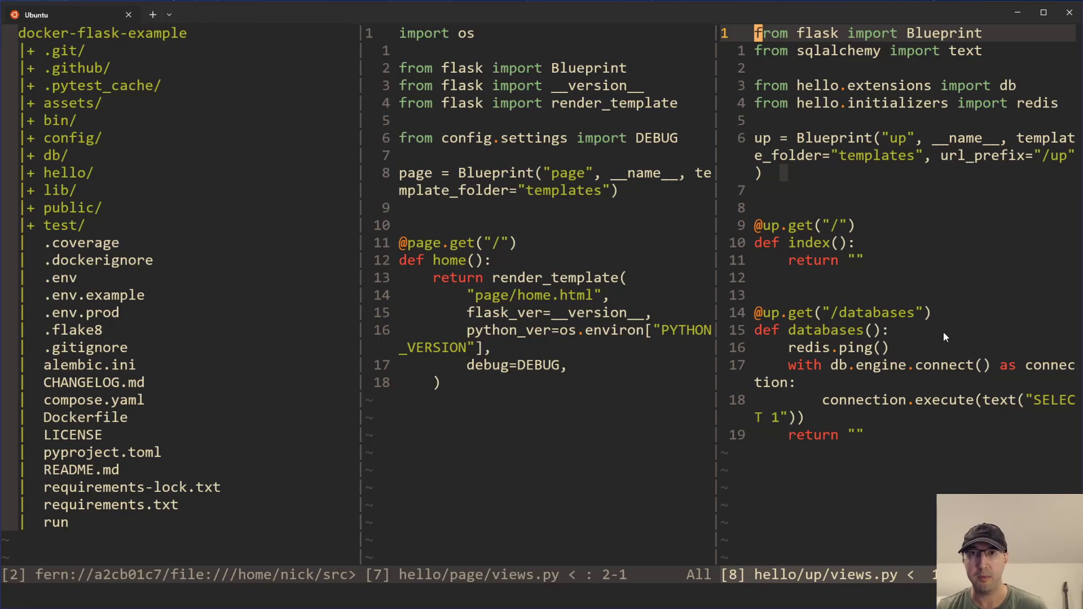
{"action": "mouse_move", "coordinate": [322, 43]}
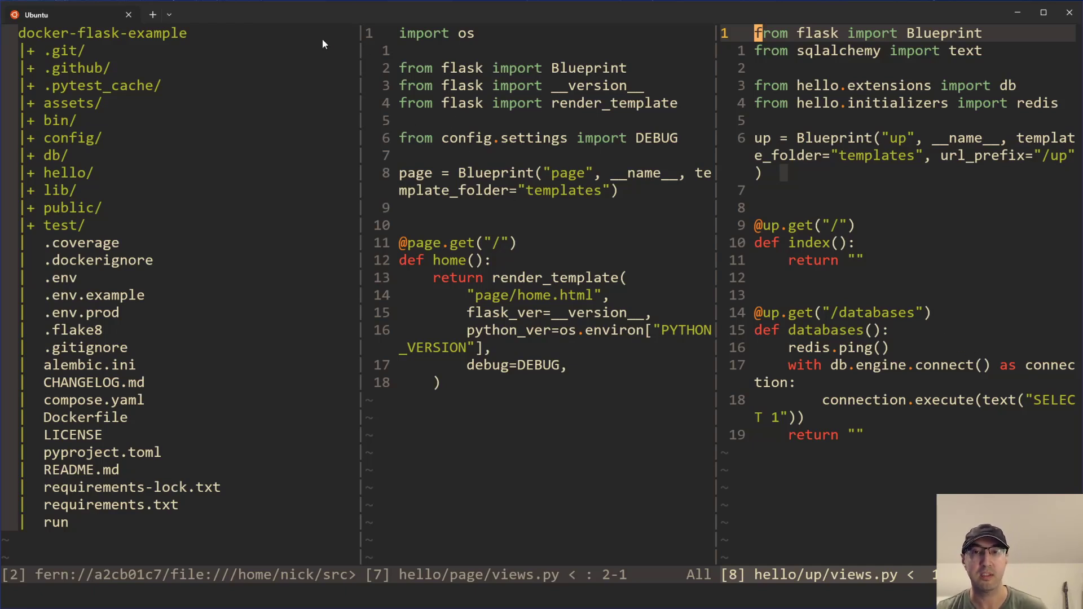
{"action": "mouse_move", "coordinate": [720, 178]}
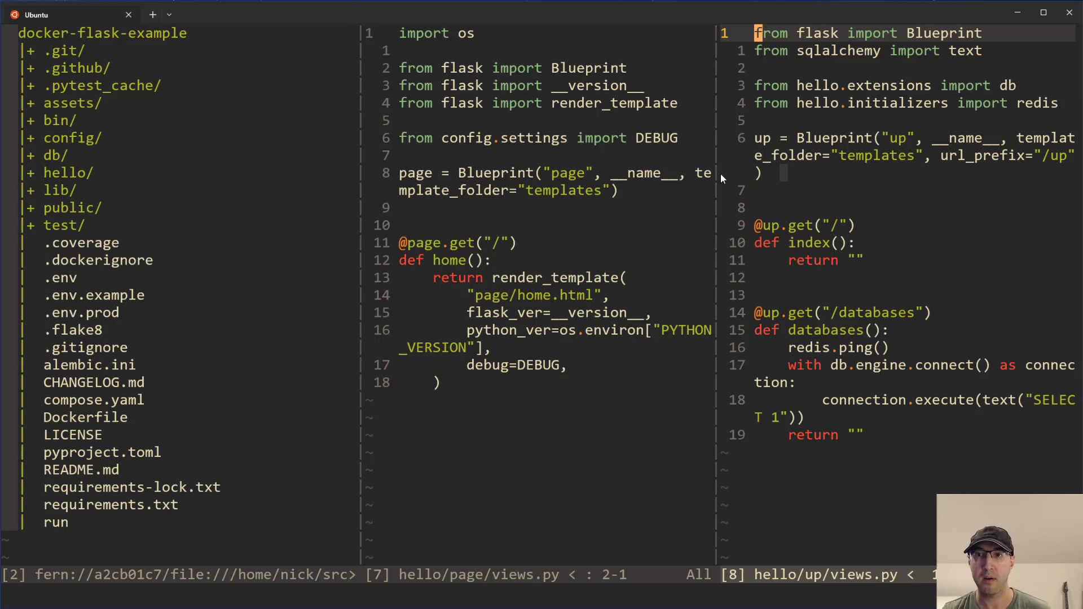
Quit all windows with :qa and reopen the finder listing all 67 project files
{"action": "type", "text": ":qa"}
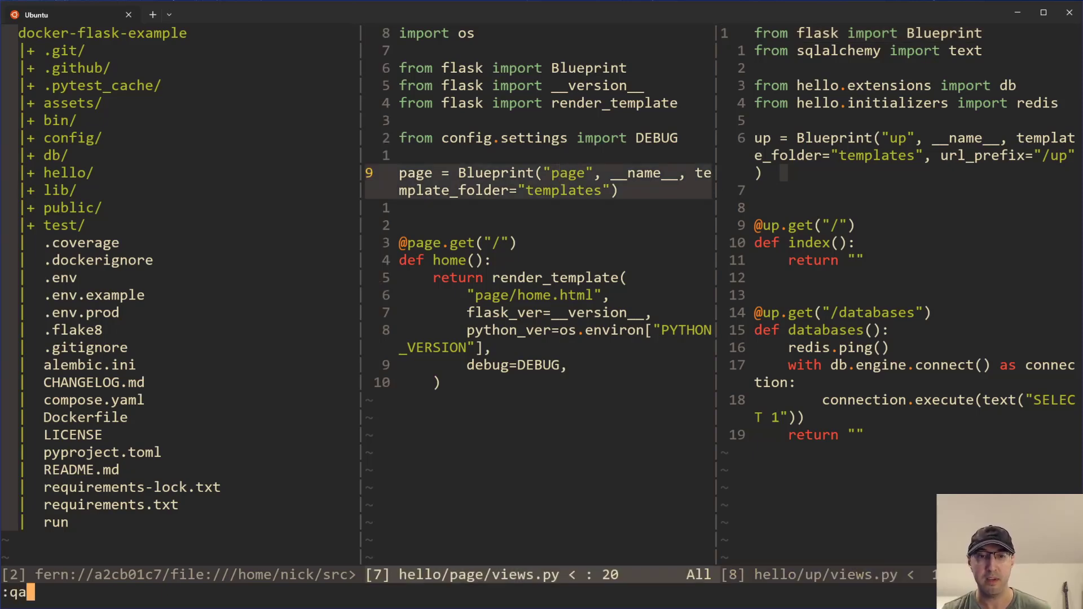
{"action": "key", "text": "Return"}
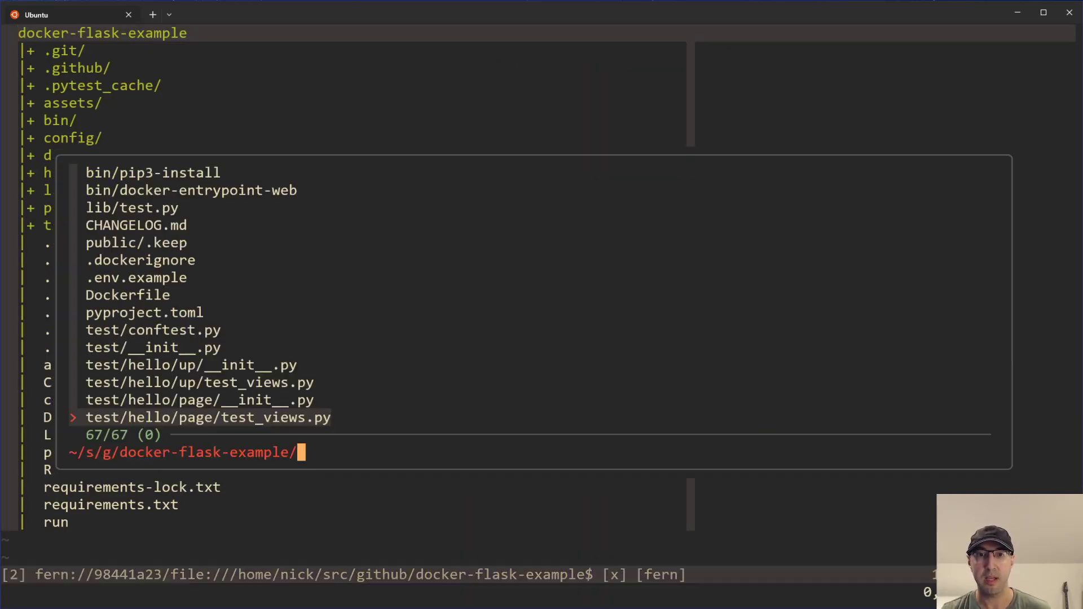
Filter FZF to 'views' and open the page and up views.py files in separate tabs
{"action": "type", "text": "views"}
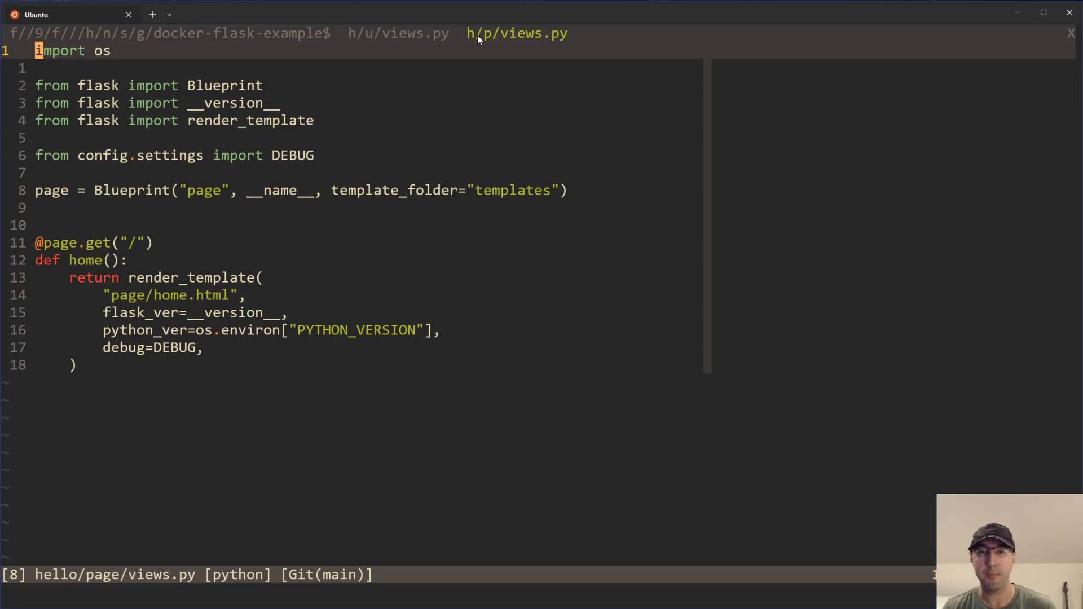
{"action": "mouse_move", "coordinate": [418, 81]}
{"action": "type", "text": "vim"}
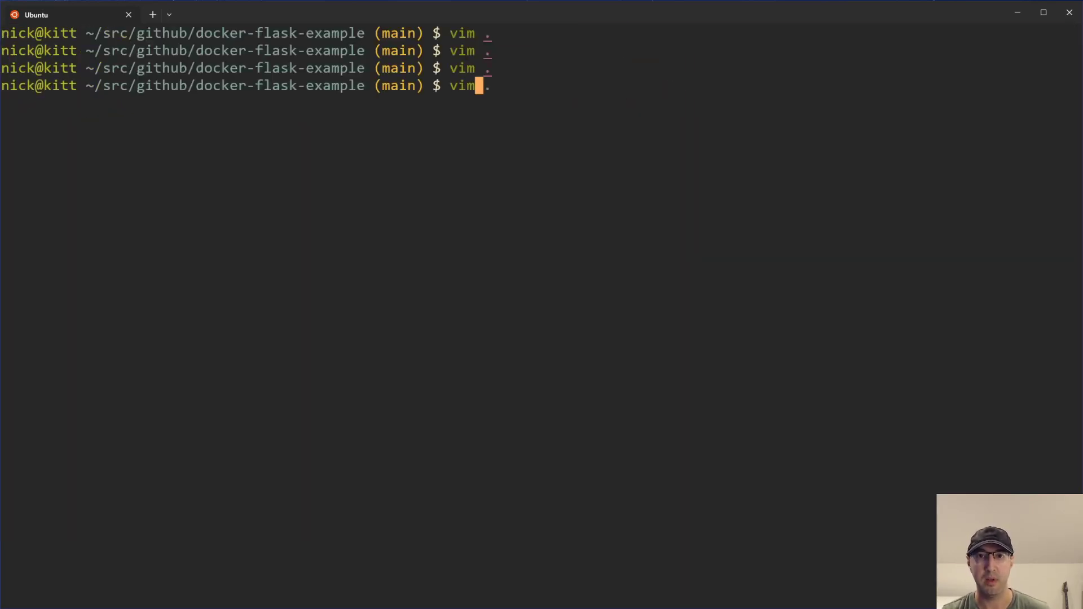
Relaunch Vim, select all four views.py matches with Ctrl-A, then quit to the shell
{"action": "key", "text": "Return"}
{"action": "type", "text": "views"}
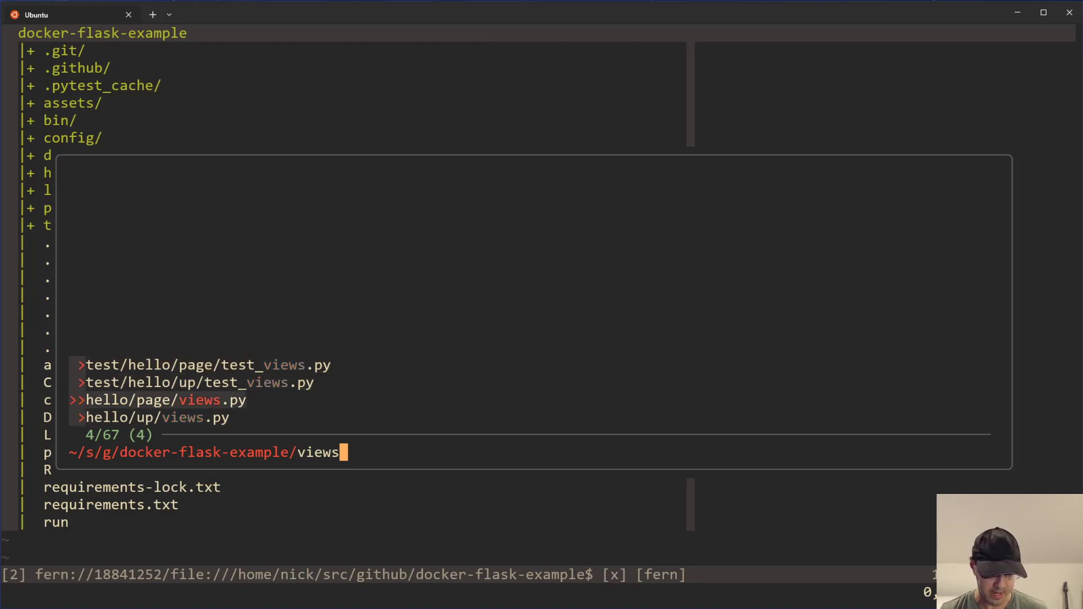
{"action": "key", "text": "Return"}
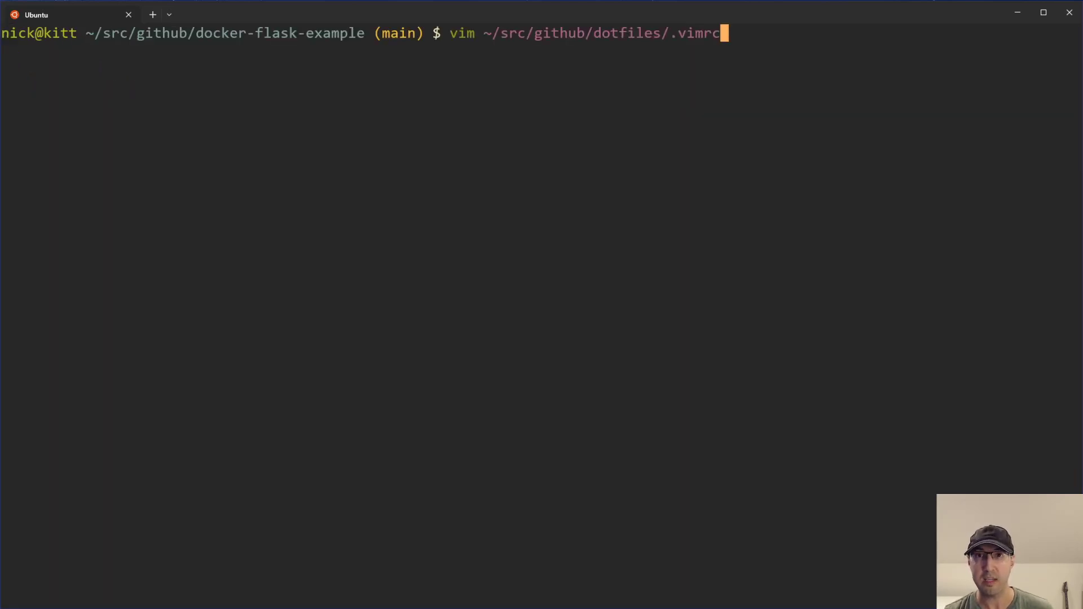
View the .vimrc fzf_action block mapping Ctrl-T, Ctrl-B, Ctrl-V, Ctrl-Y to tab split, split, vsplit, copy
{"action": "key", "text": "Return"}
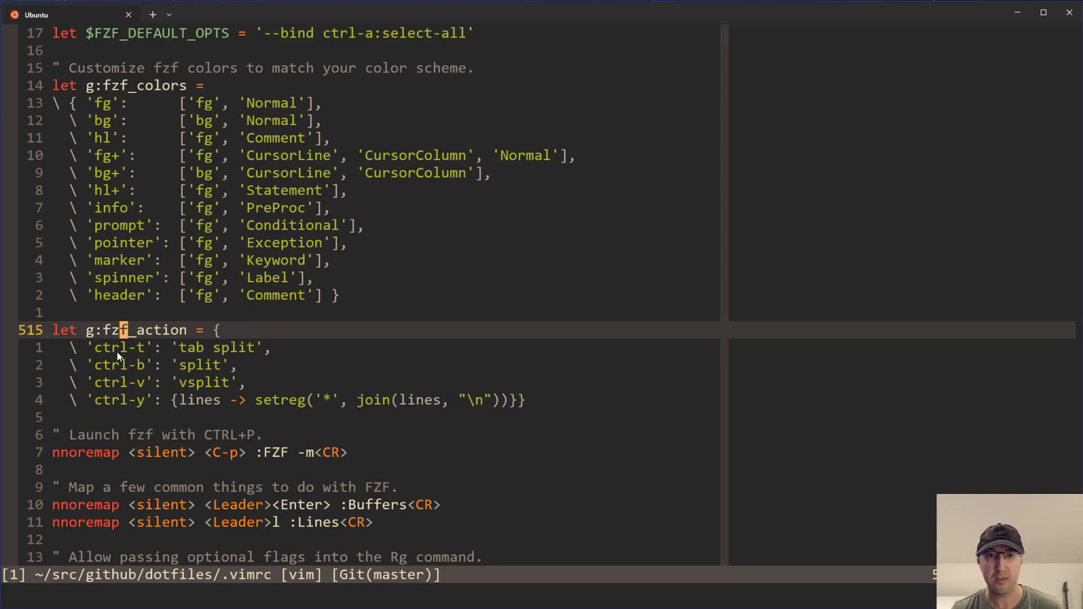
{"action": "key", "text": "v"}
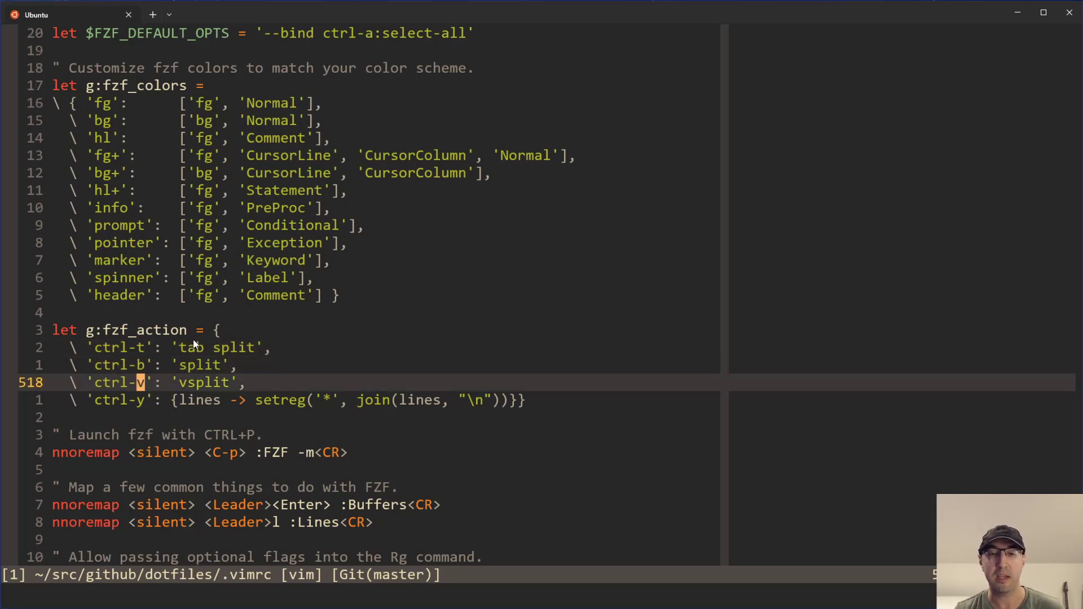
{"action": "mouse_move", "coordinate": [238, 345]}
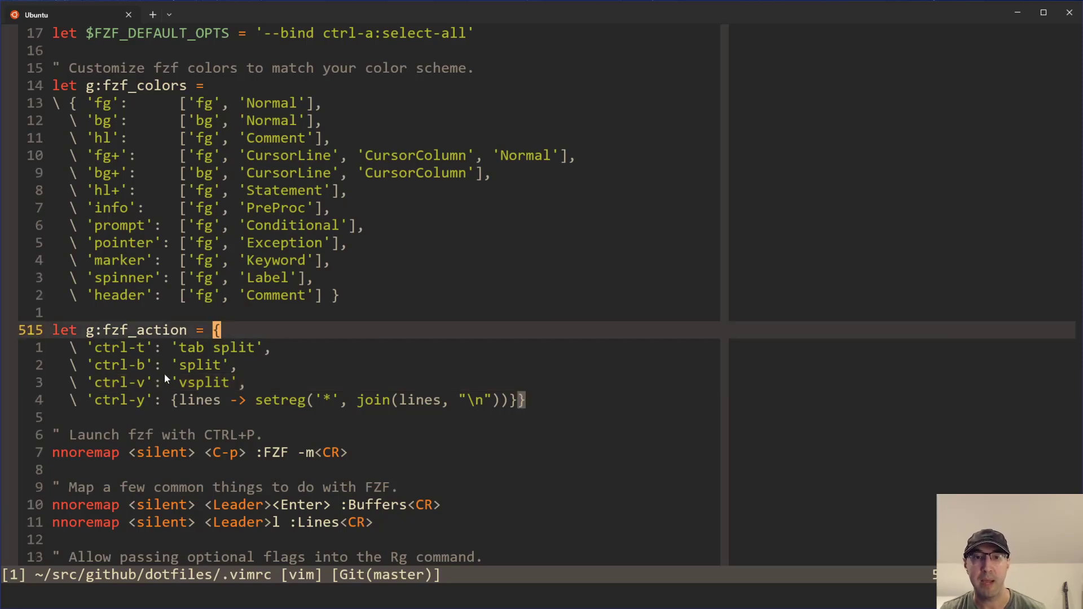
{"action": "mouse_move", "coordinate": [508, 406]}
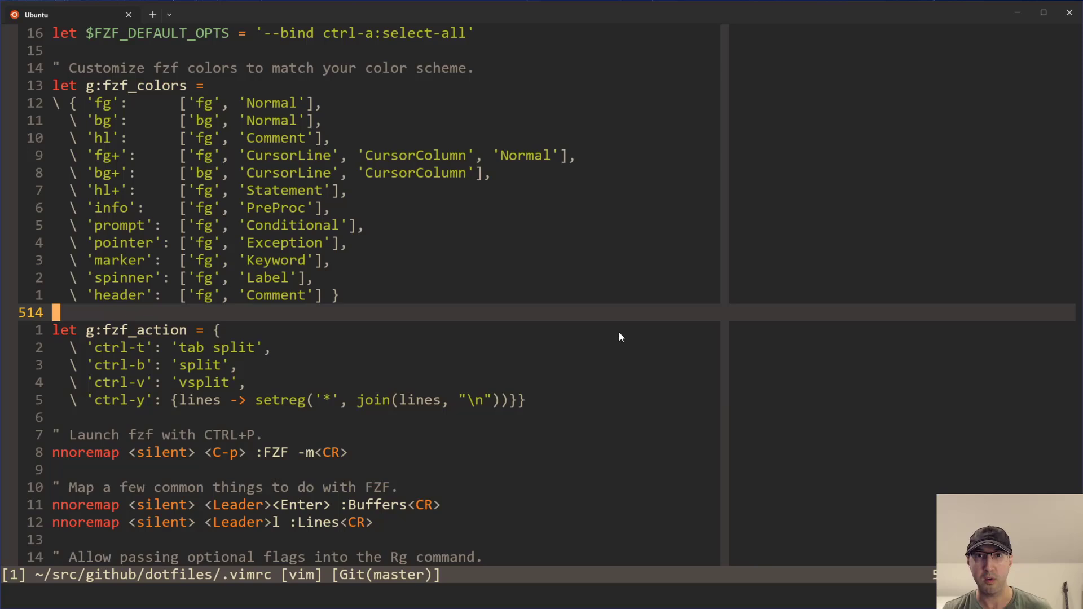
{"action": "mouse_move", "coordinate": [635, 338]}
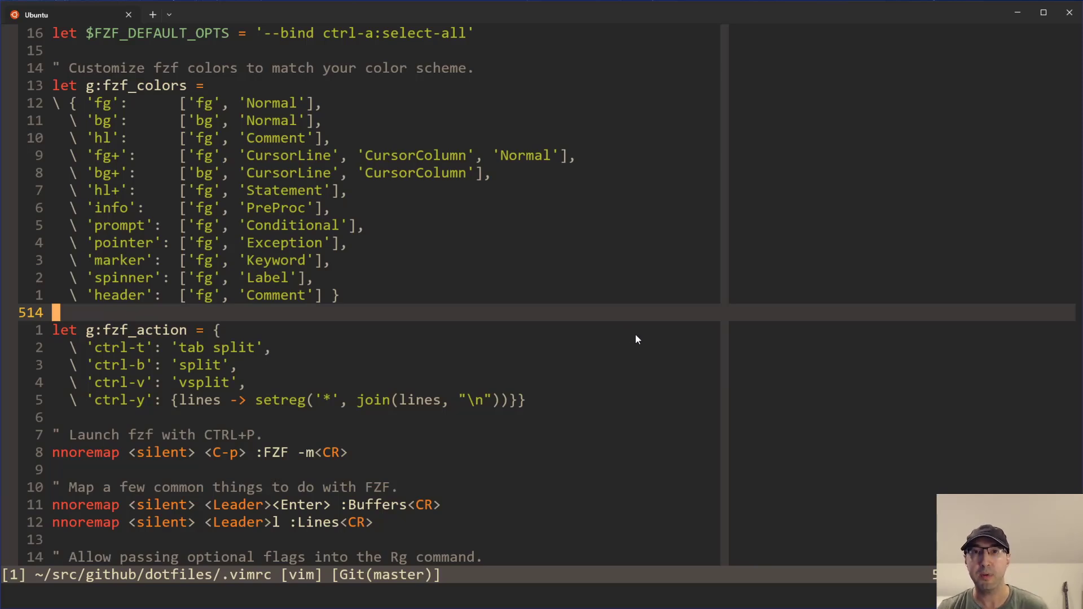